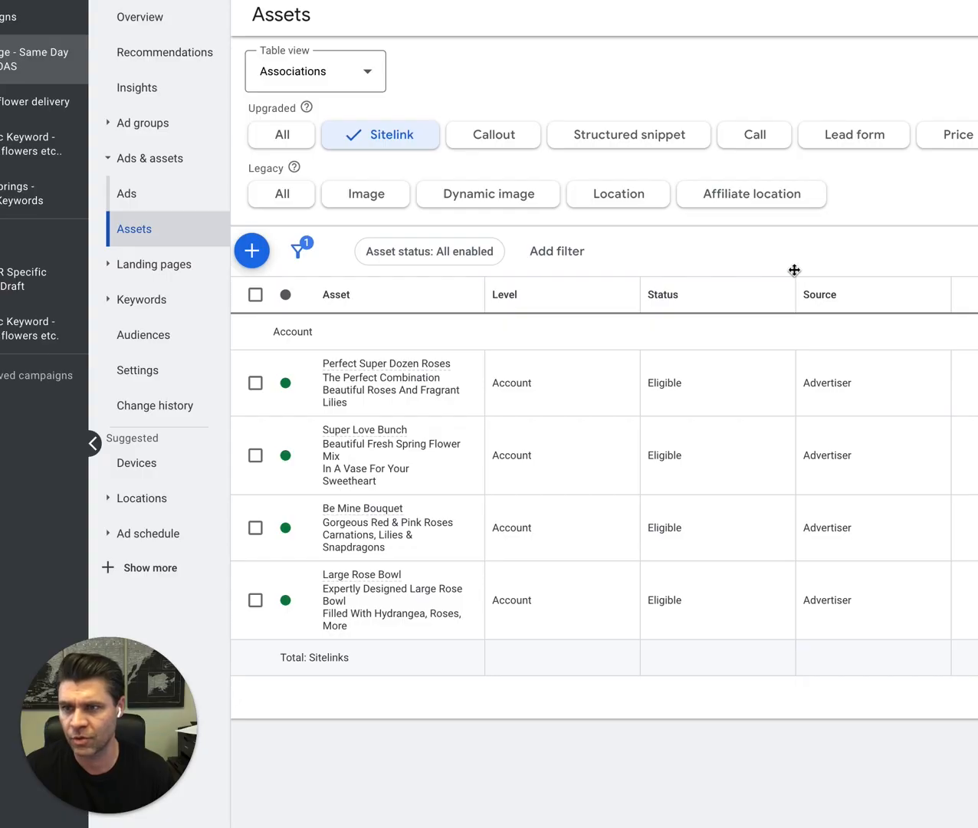
mouse_move(43, 54)
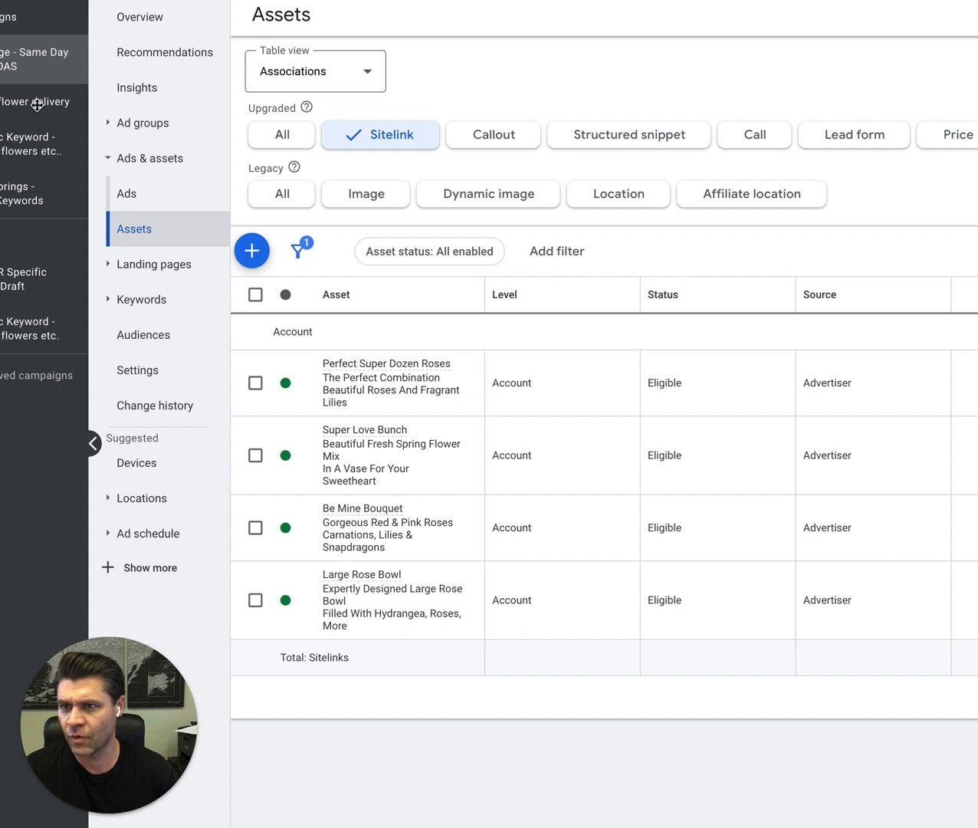
mouse_move(76, 145)
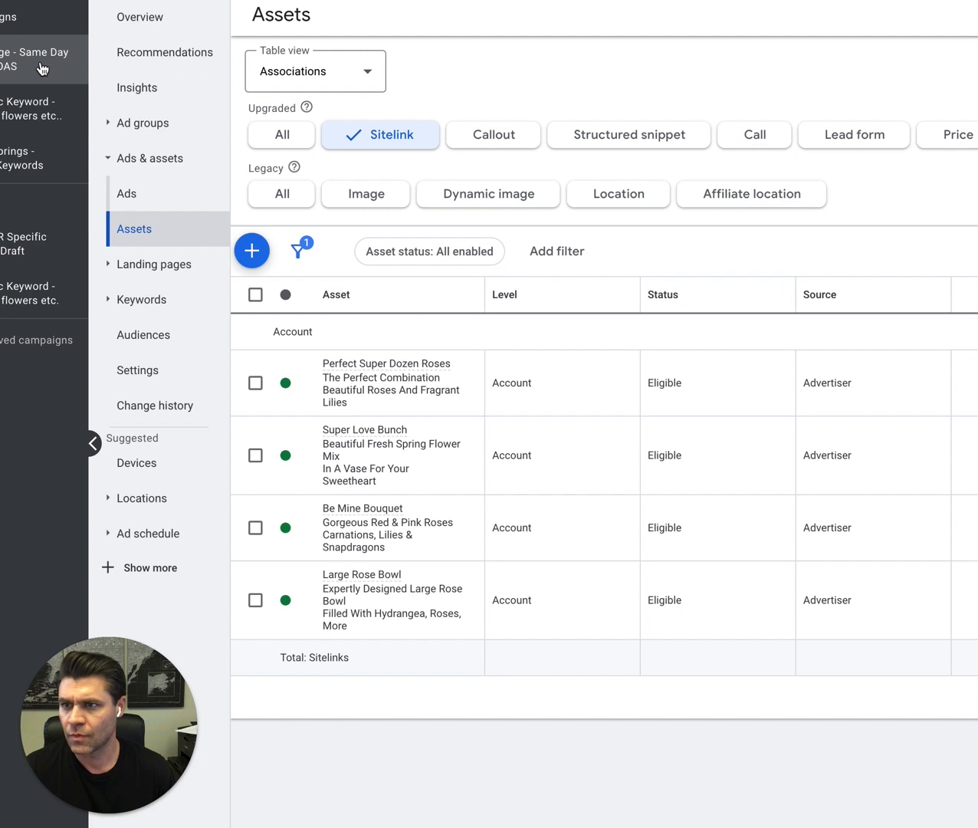
mouse_move(32, 158)
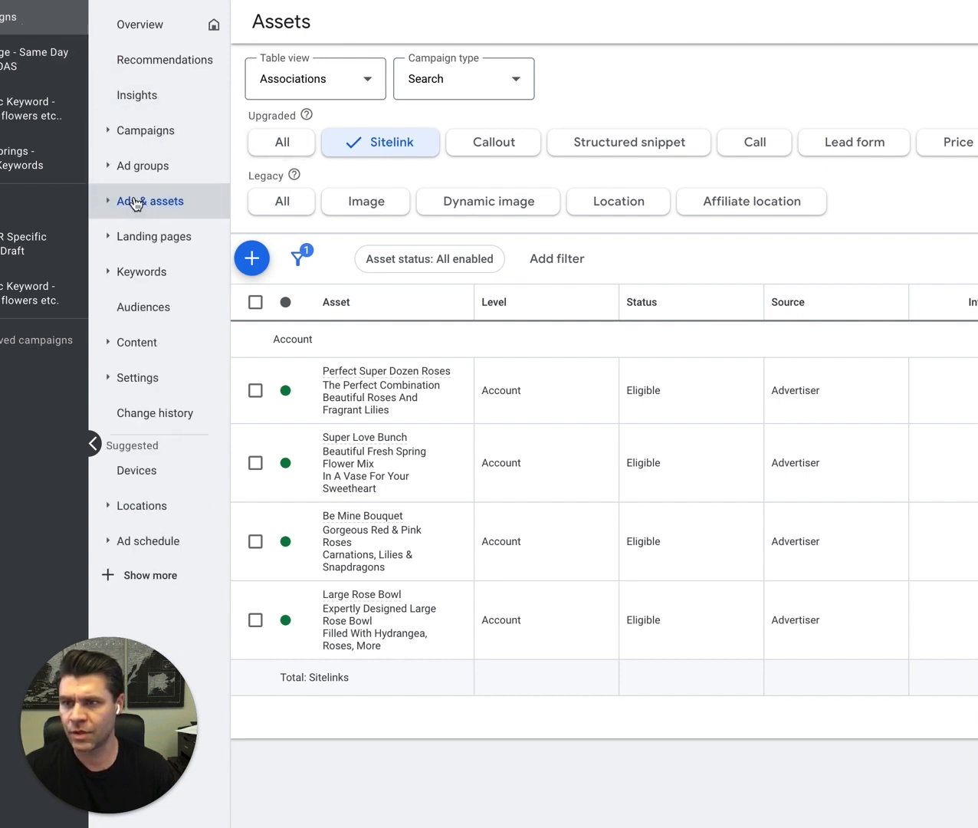
Expand Ads & assets in the navigation to reach the Assets page
click(149, 200)
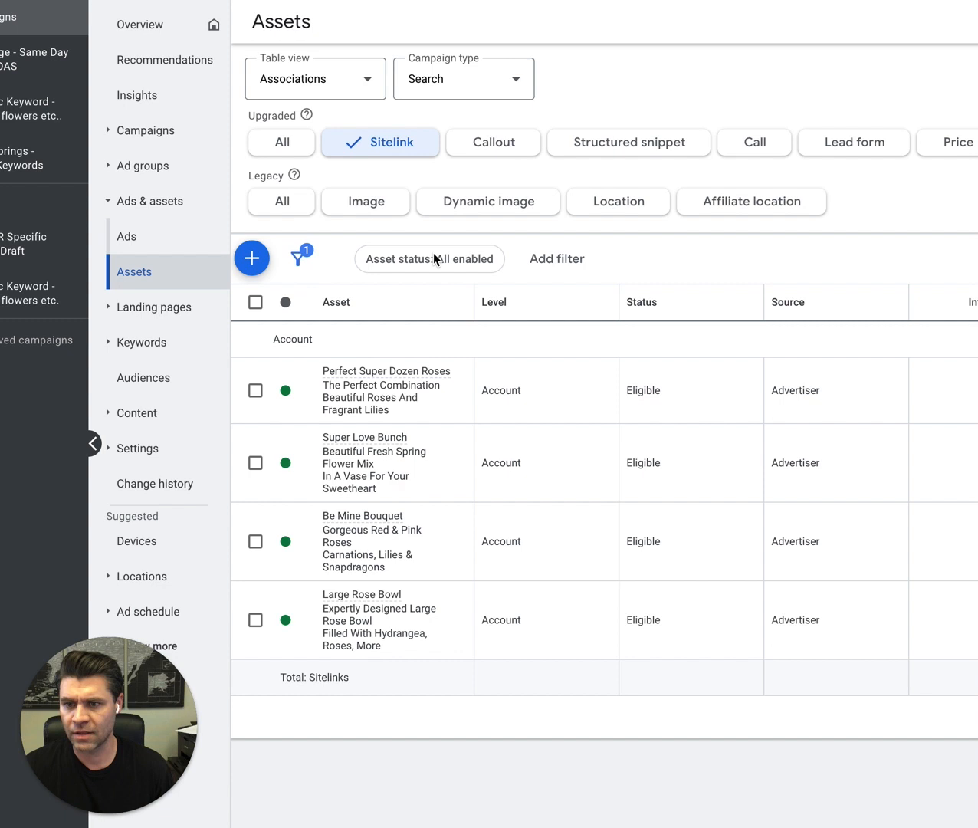
mouse_move(503, 394)
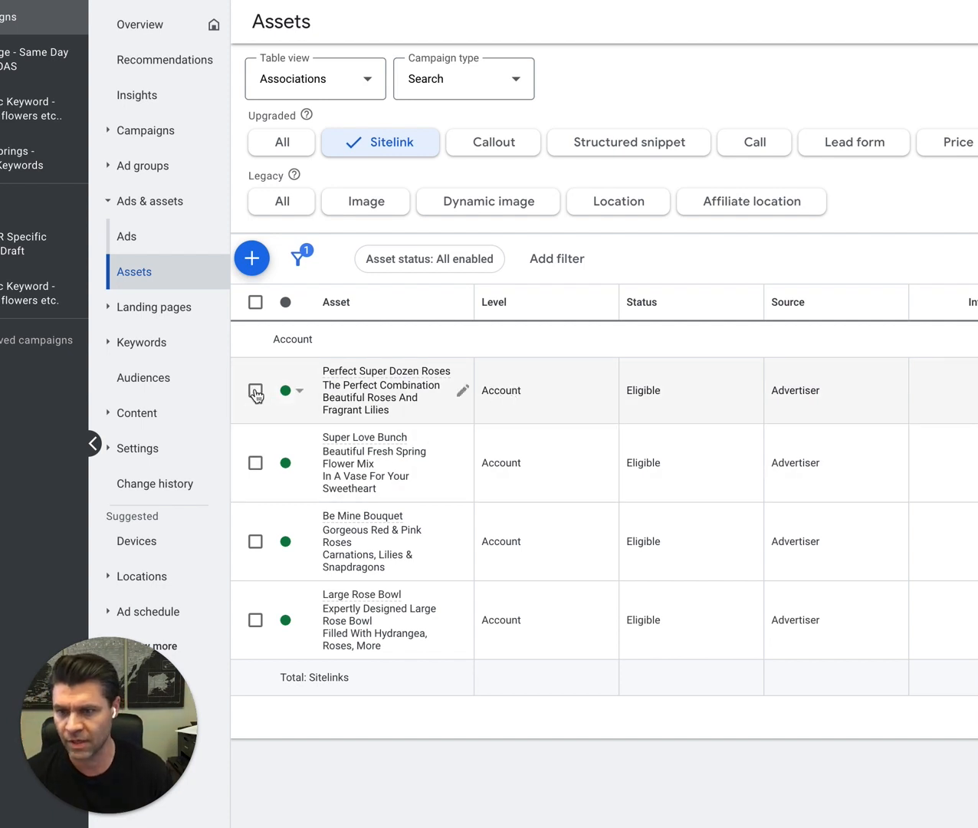
Link the Perfect Super Dozen Roses sitelink to the Baton Rouge - Same Day Delivery ROAS campaign
click(254, 391)
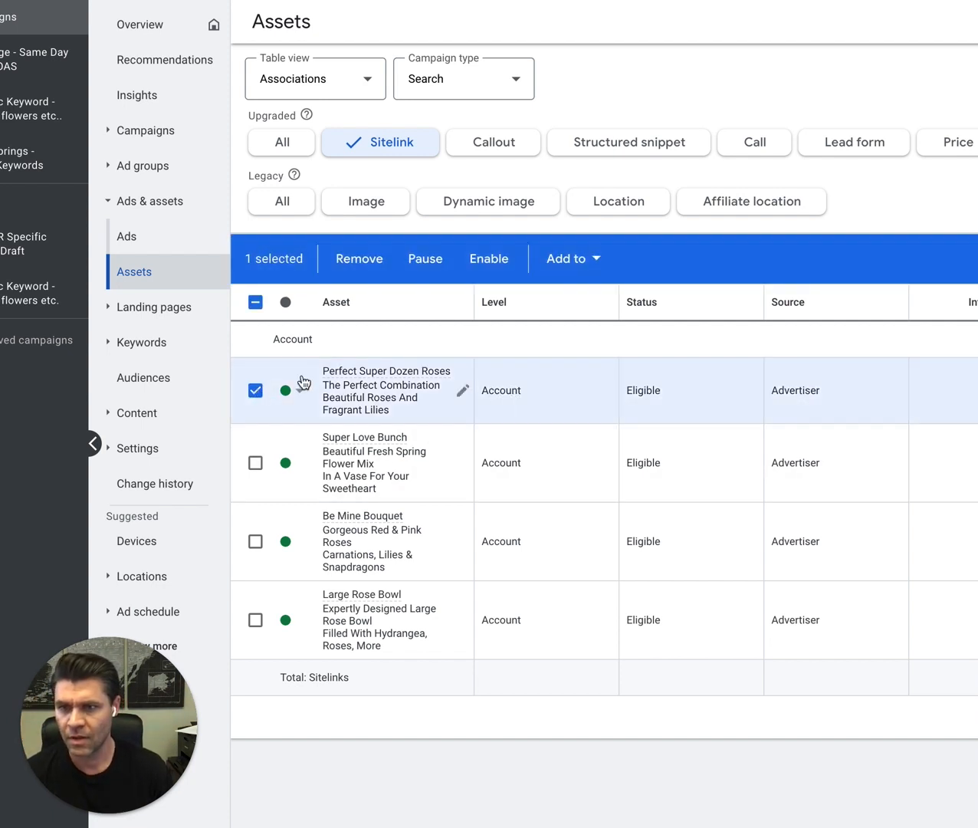
click(572, 258)
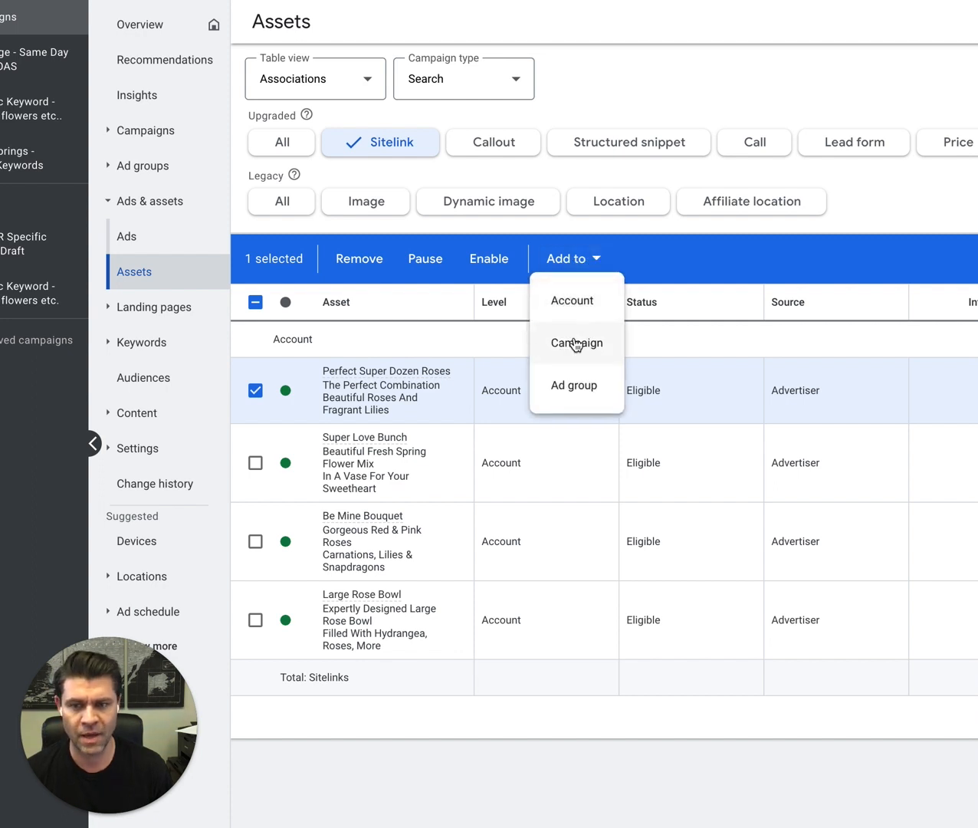
mouse_move(576, 343)
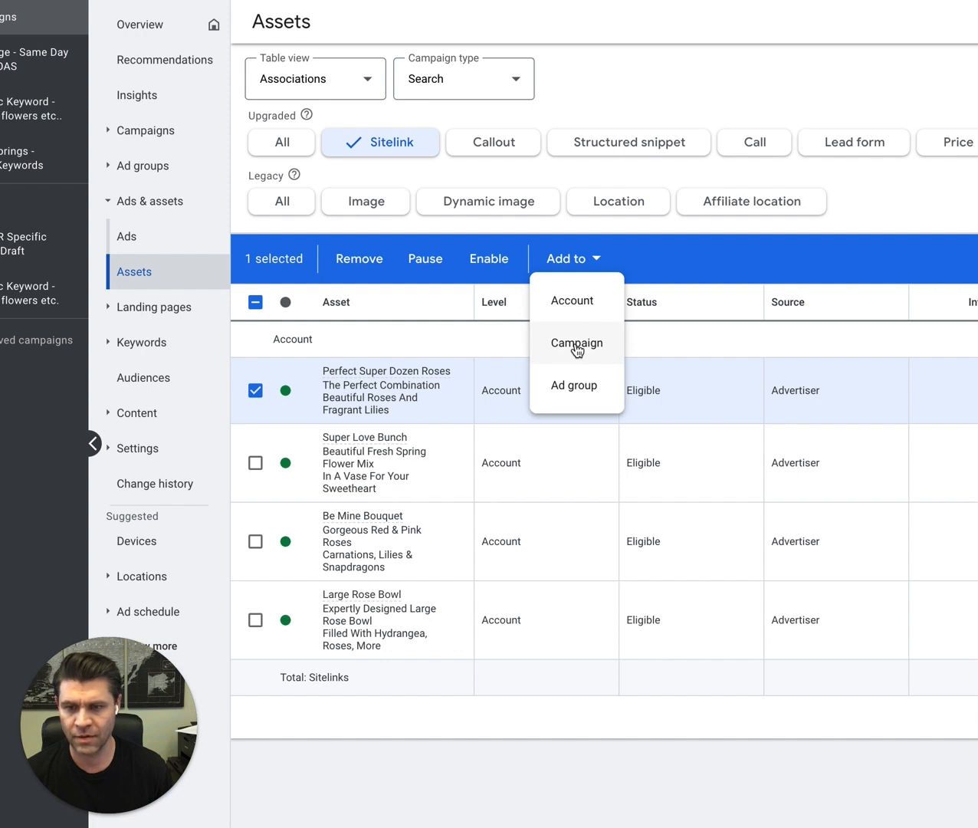
mouse_move(679, 326)
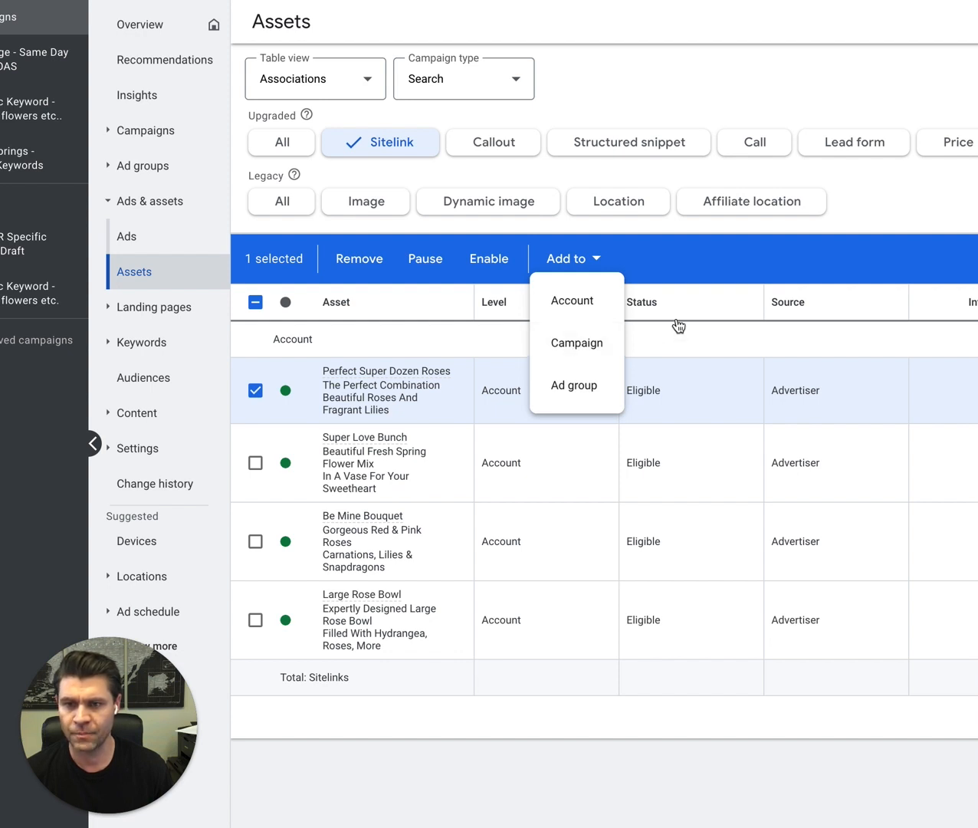
click(576, 343)
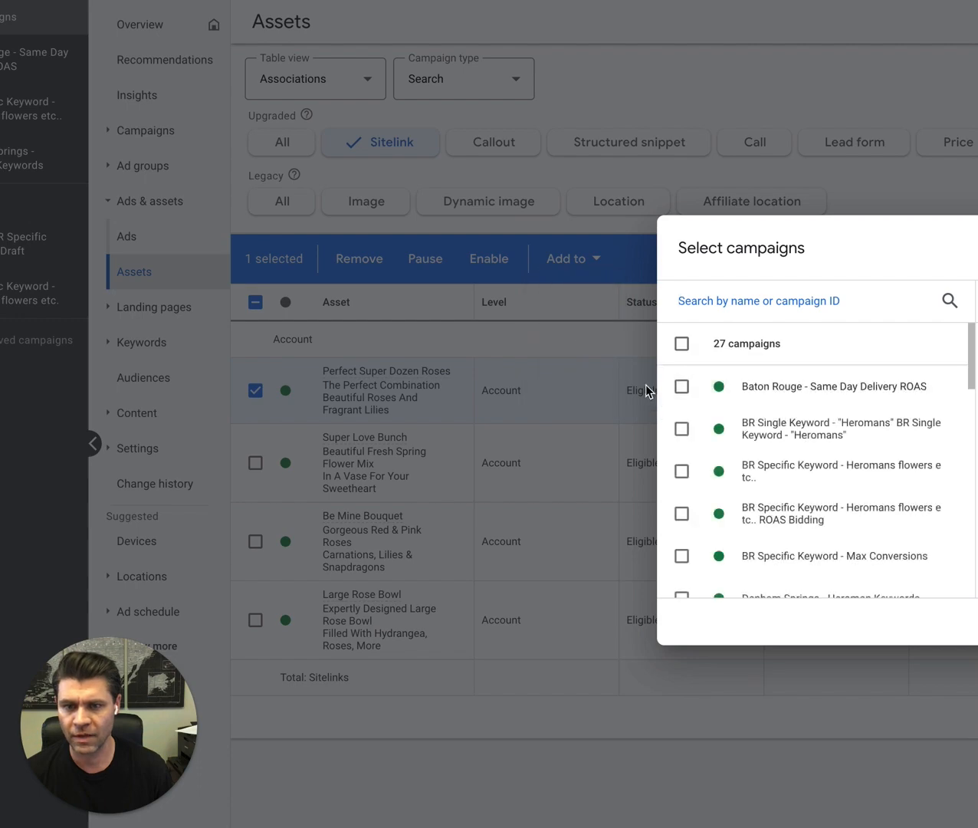
click(682, 386)
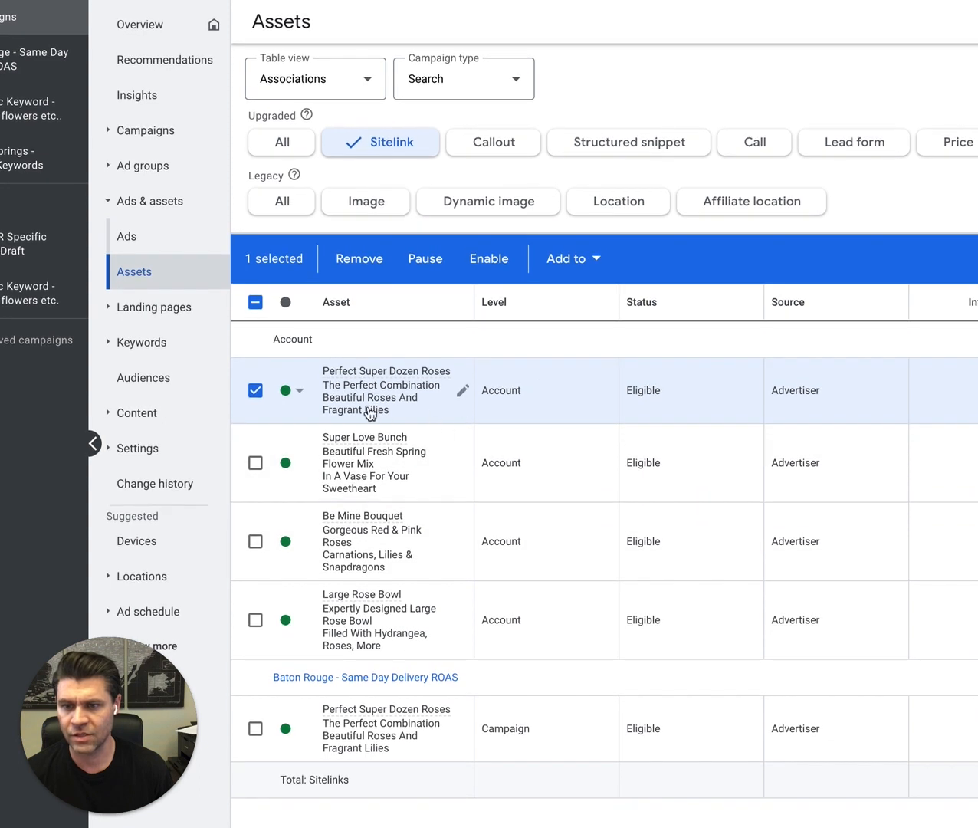
mouse_move(526, 743)
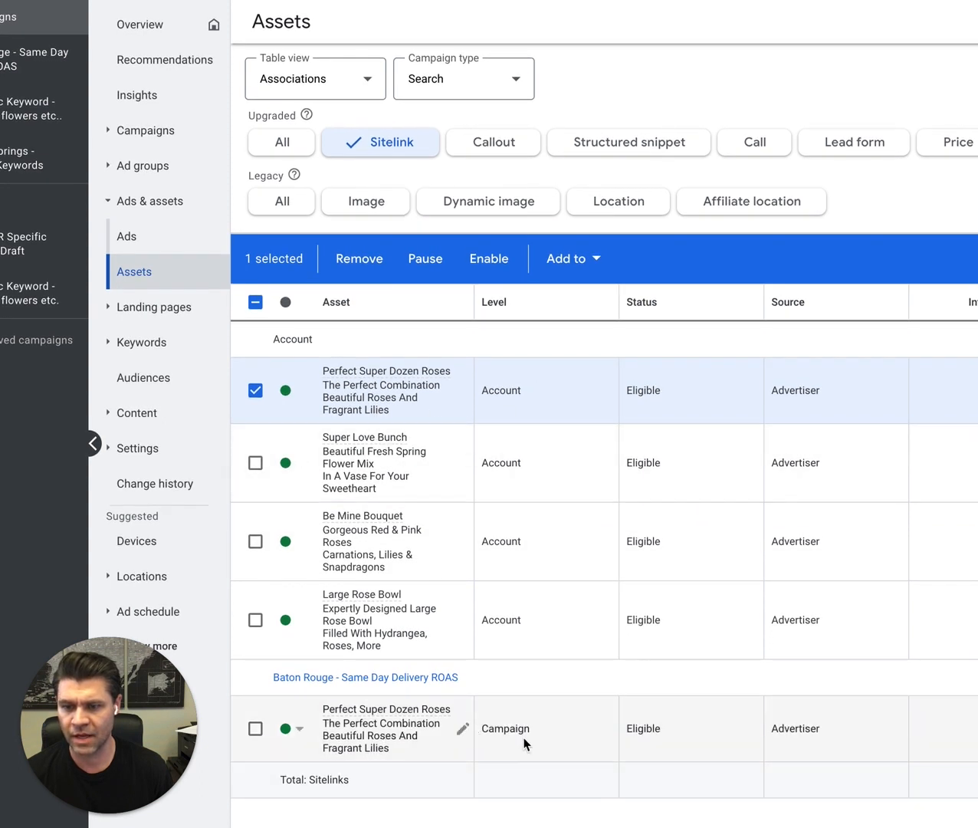
mouse_move(278, 398)
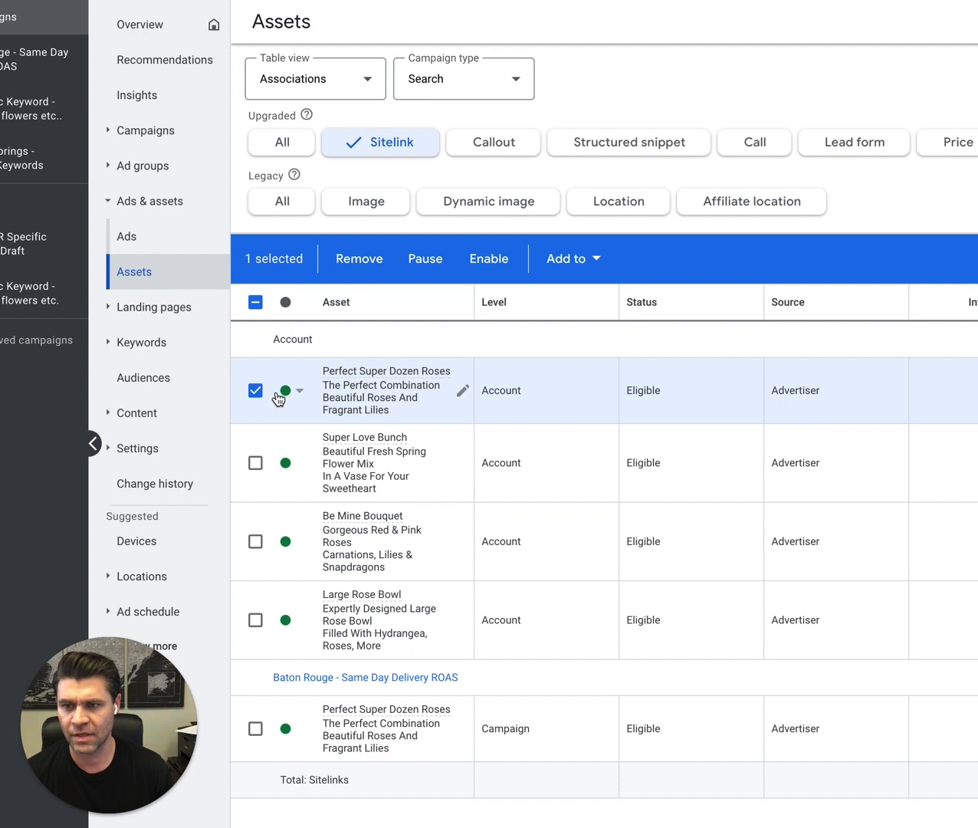
Remove the account-level Perfect Super Dozen Roses sitelink and select its campaign-level row
click(255, 390)
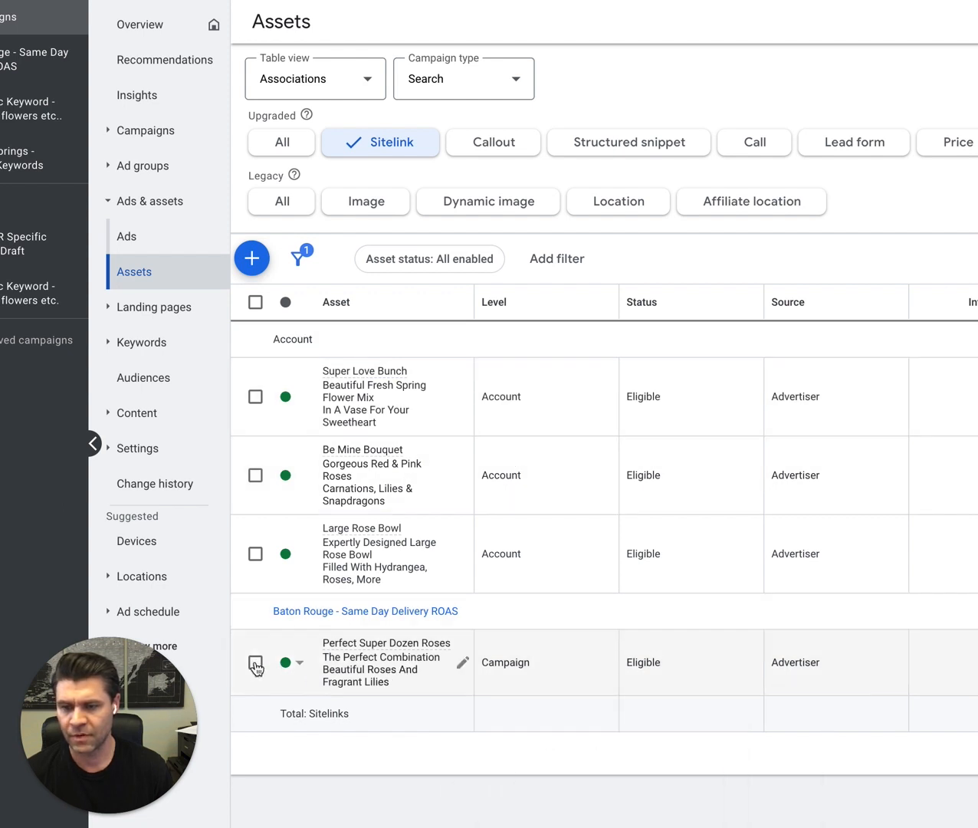
click(255, 661)
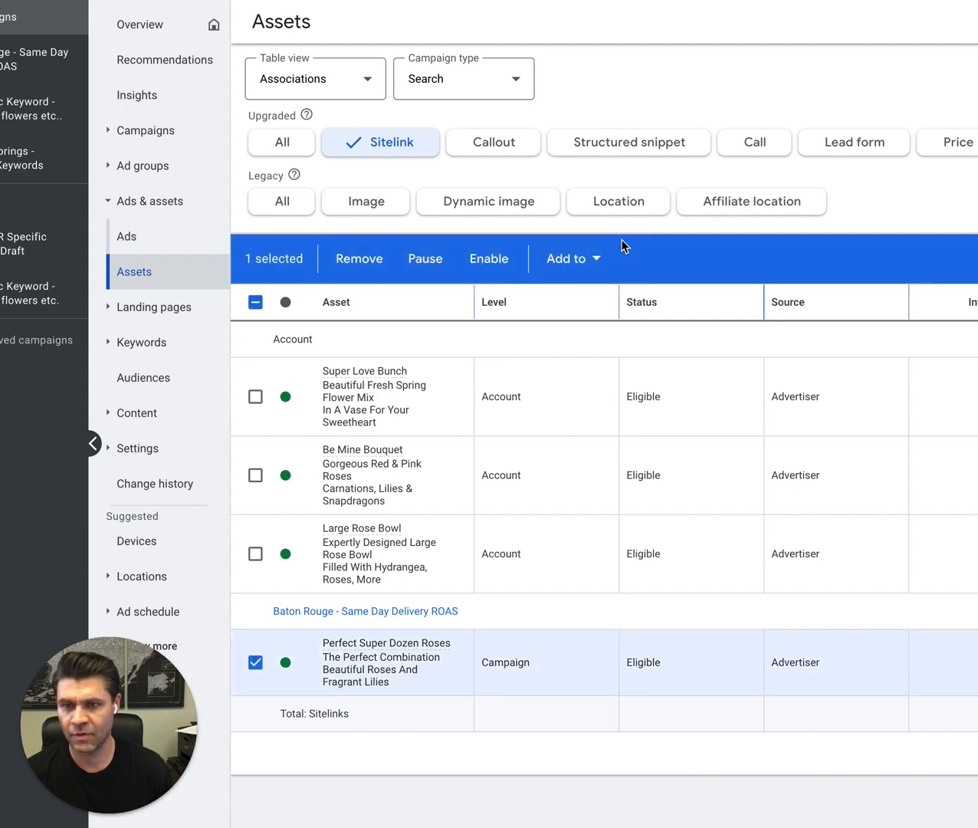
click(567, 259)
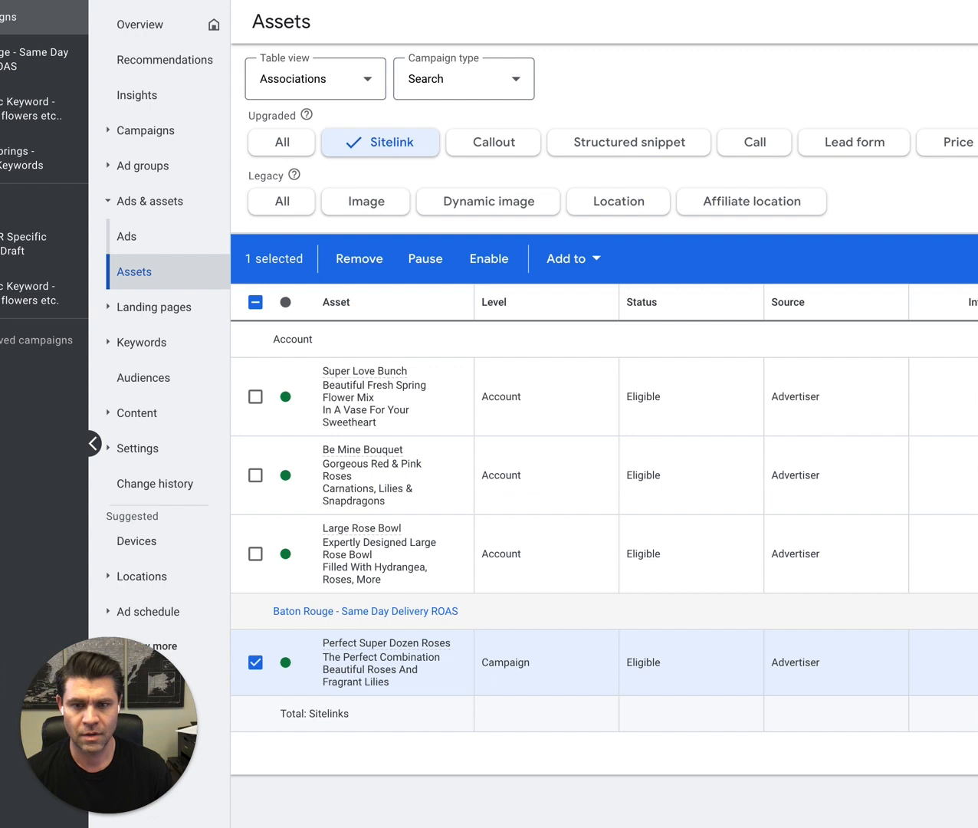
mouse_move(590, 520)
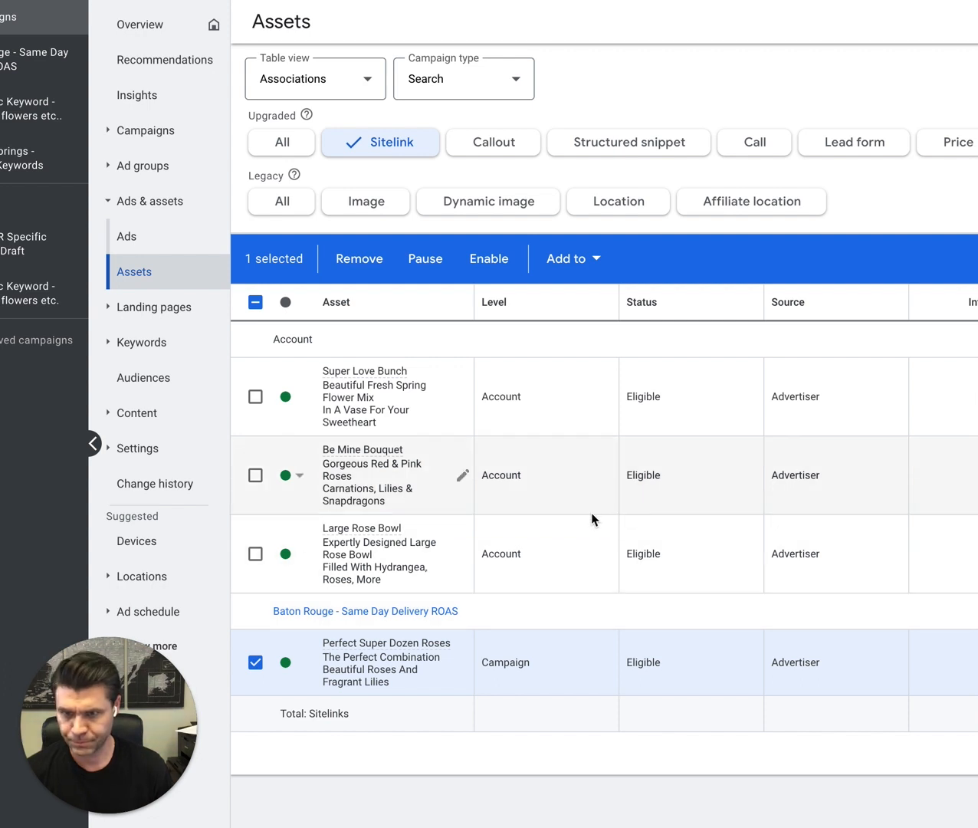
mouse_move(647, 523)
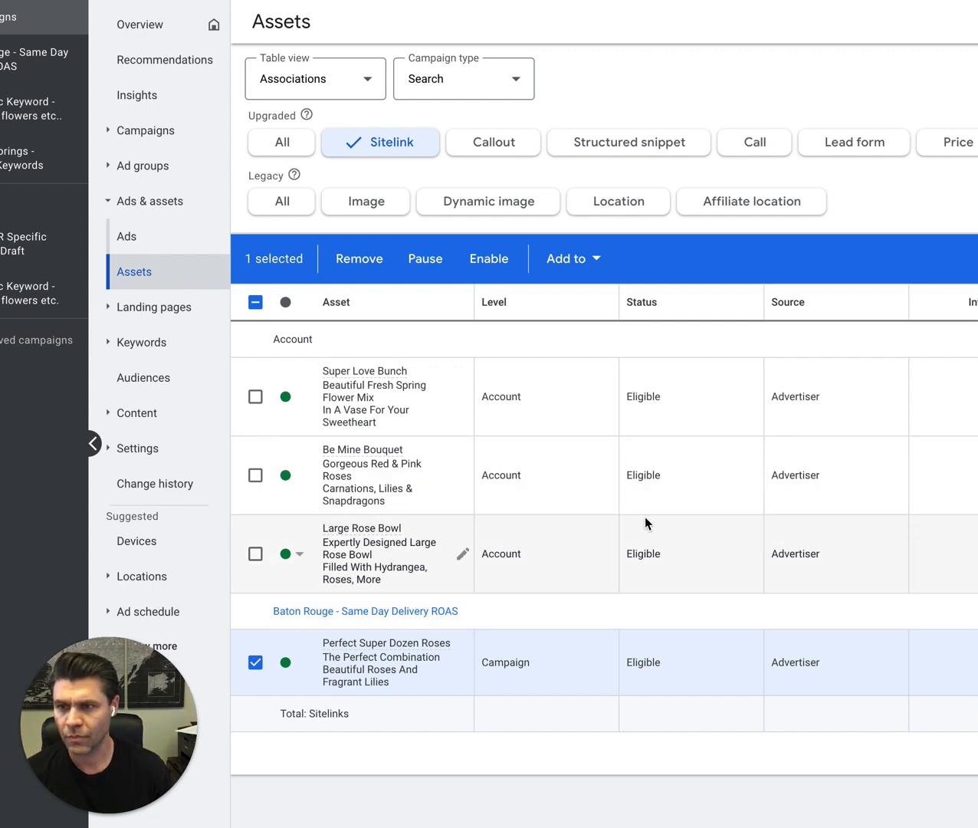
mouse_move(522, 603)
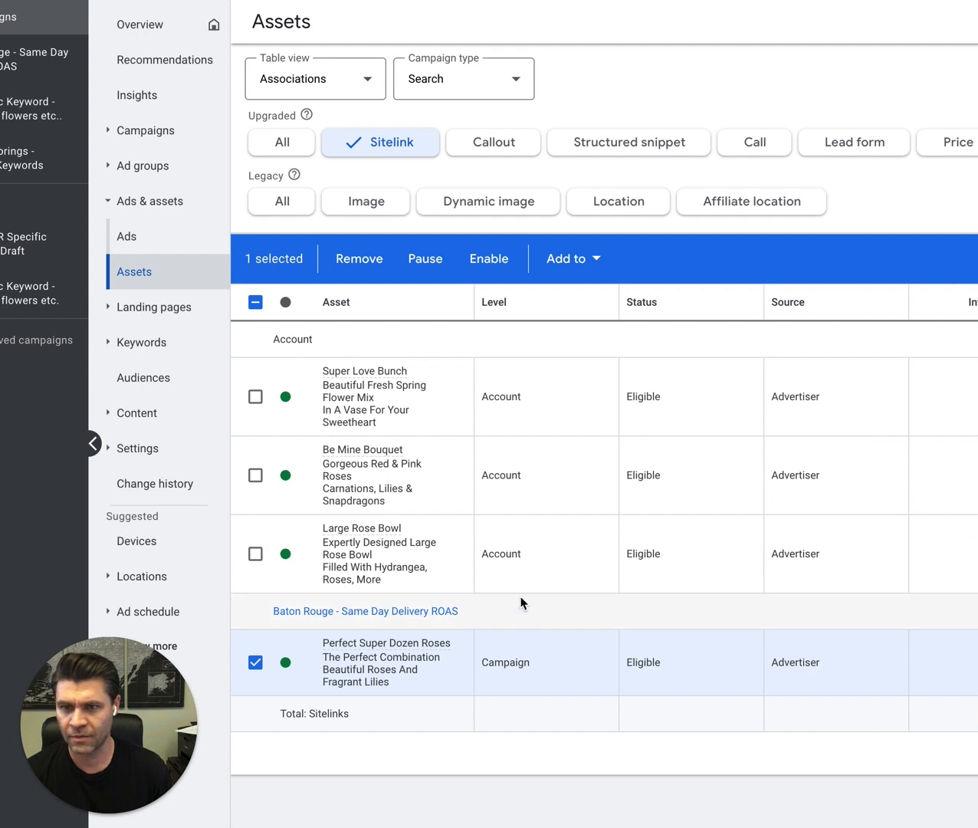
Add the sitelink to an ad group, expanding the Baton Rouge campaign's ad groups
click(565, 259)
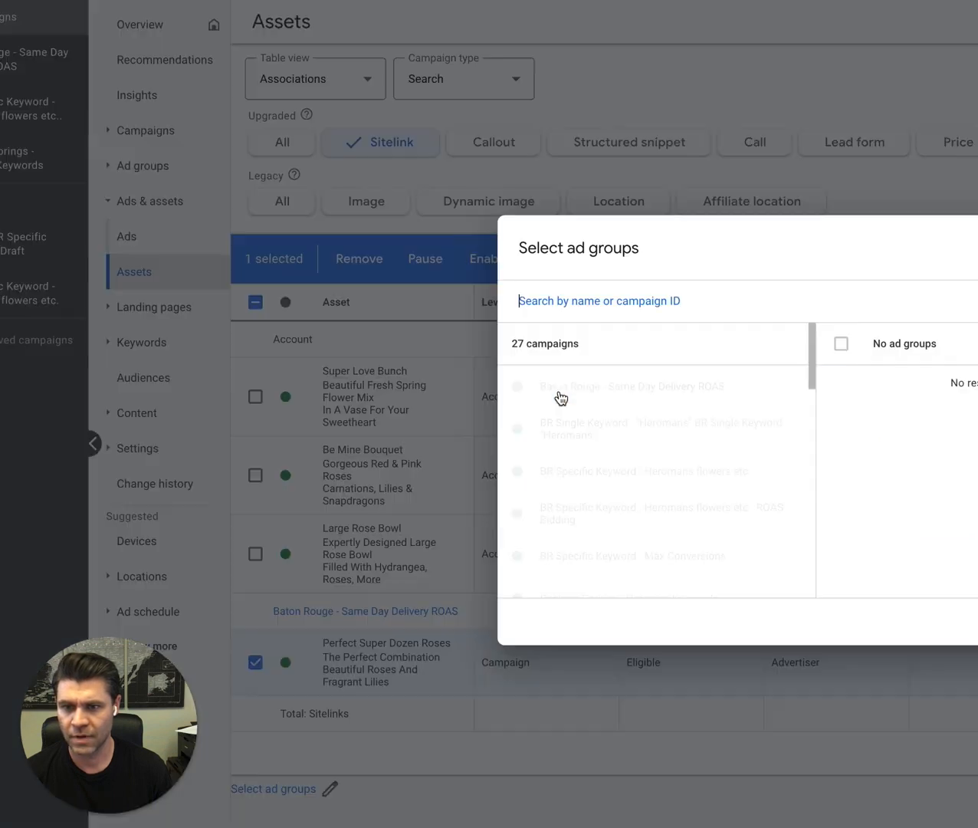
click(632, 386)
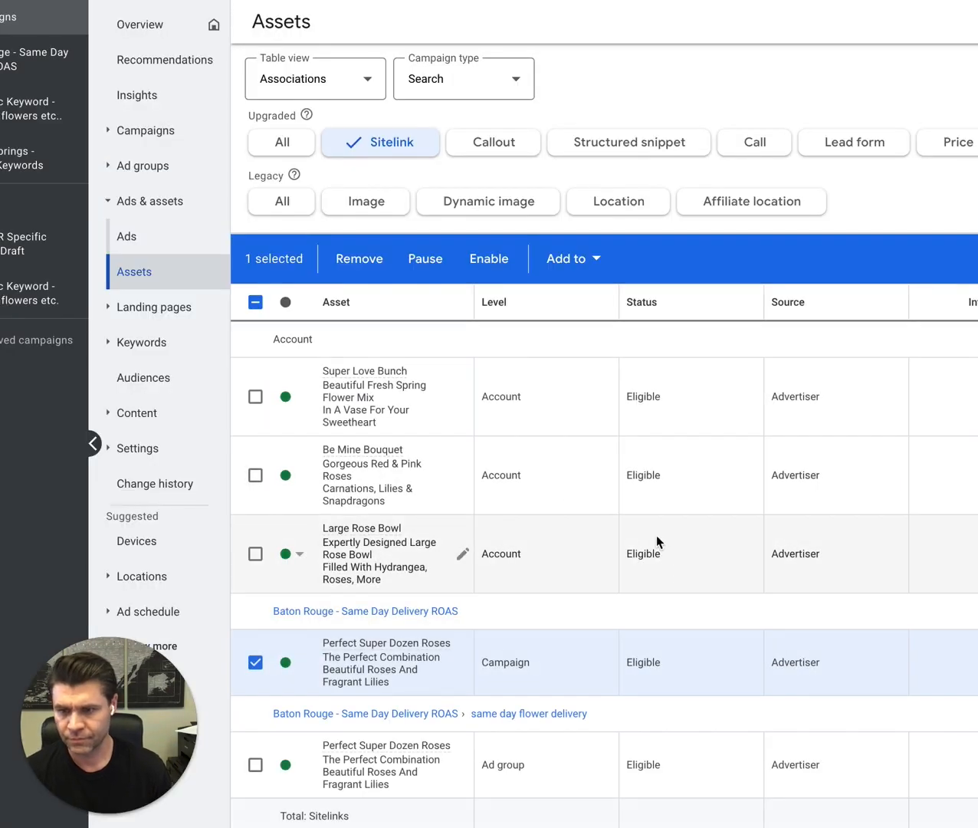
mouse_move(322, 690)
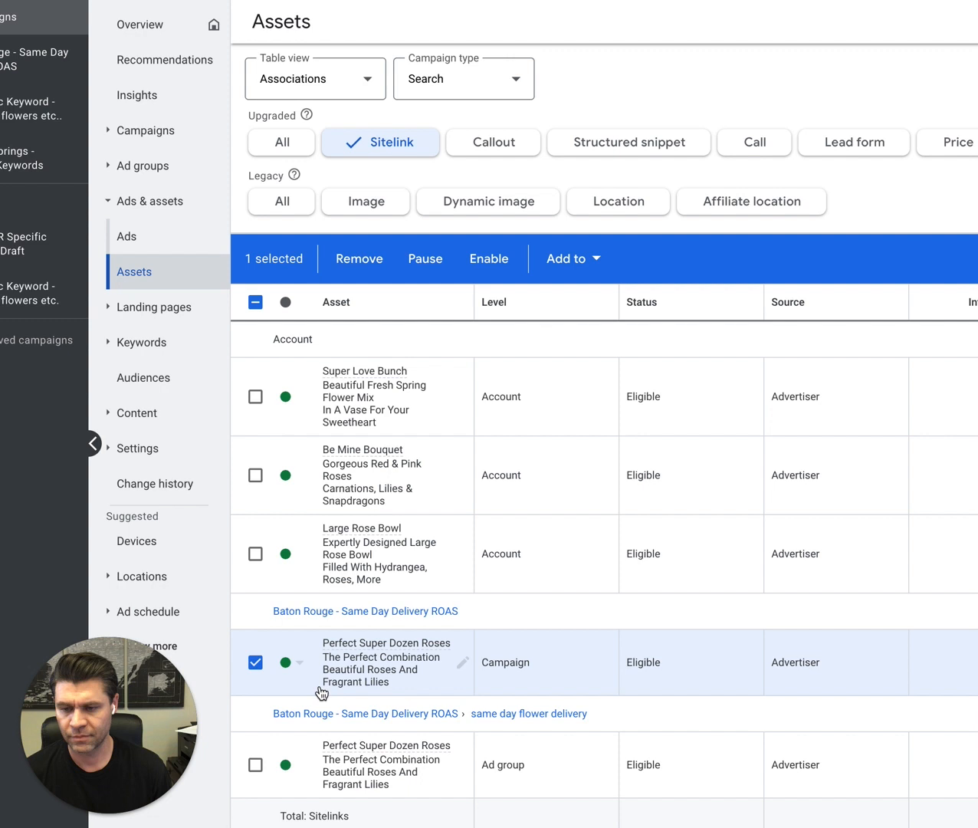
Remove the campaign-level Perfect Super Dozen Roses link, keeping only the ad group link
click(255, 661)
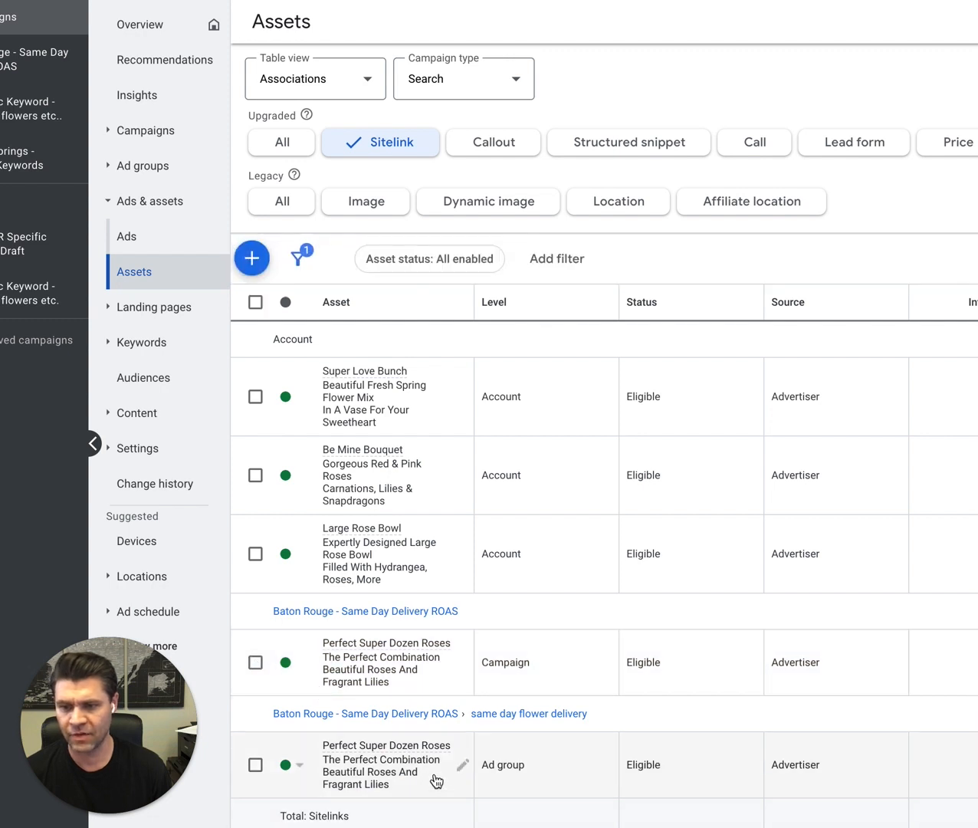
click(284, 764)
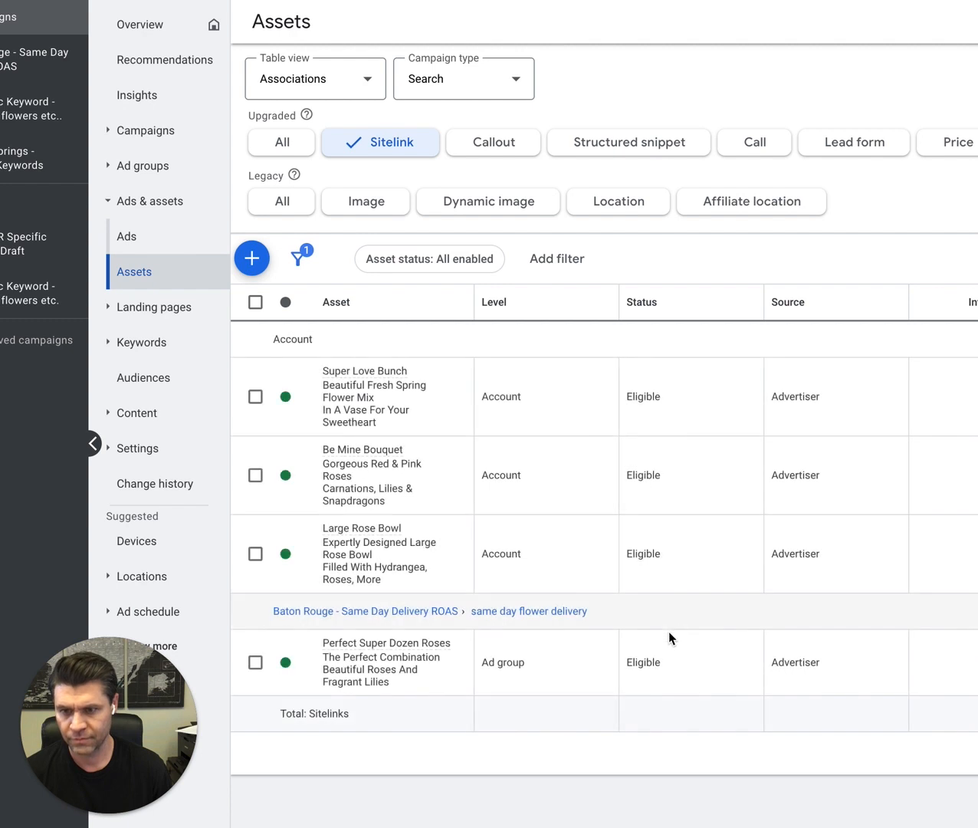
mouse_move(514, 667)
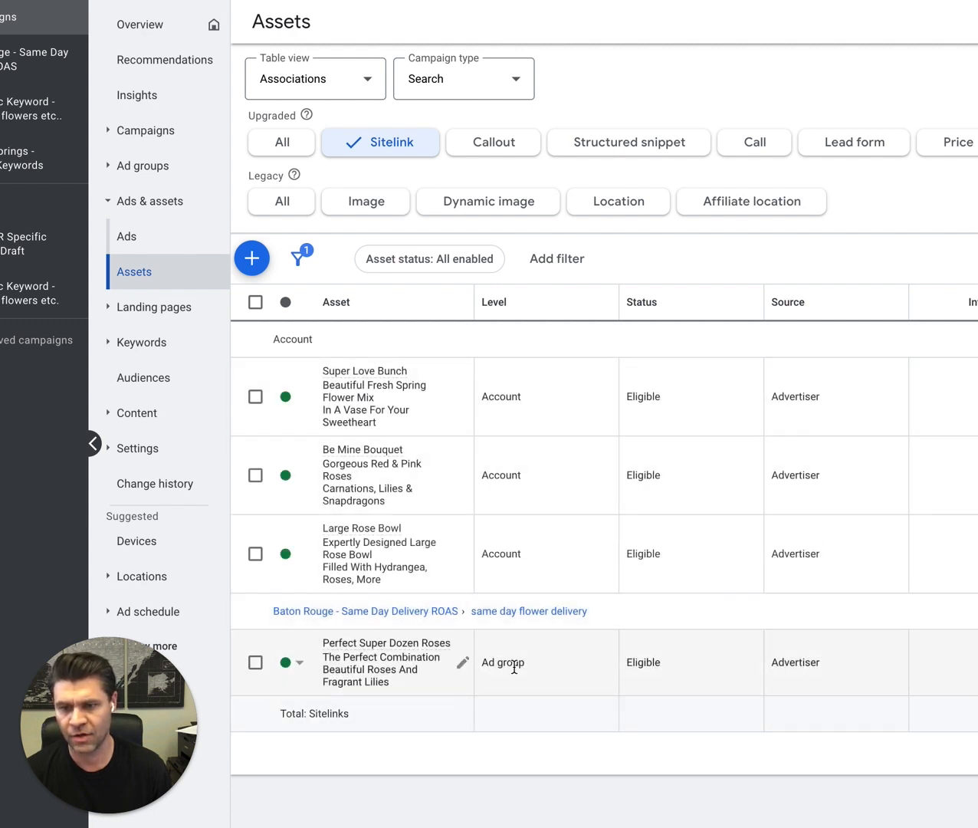
mouse_move(499, 666)
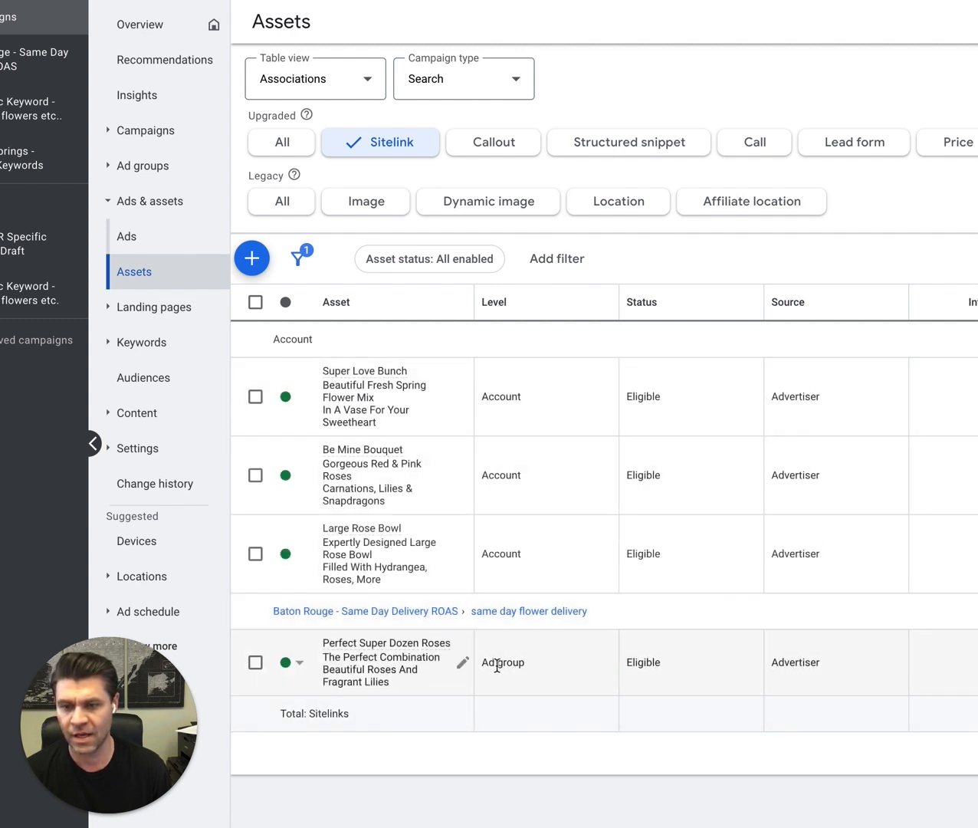
click(255, 663)
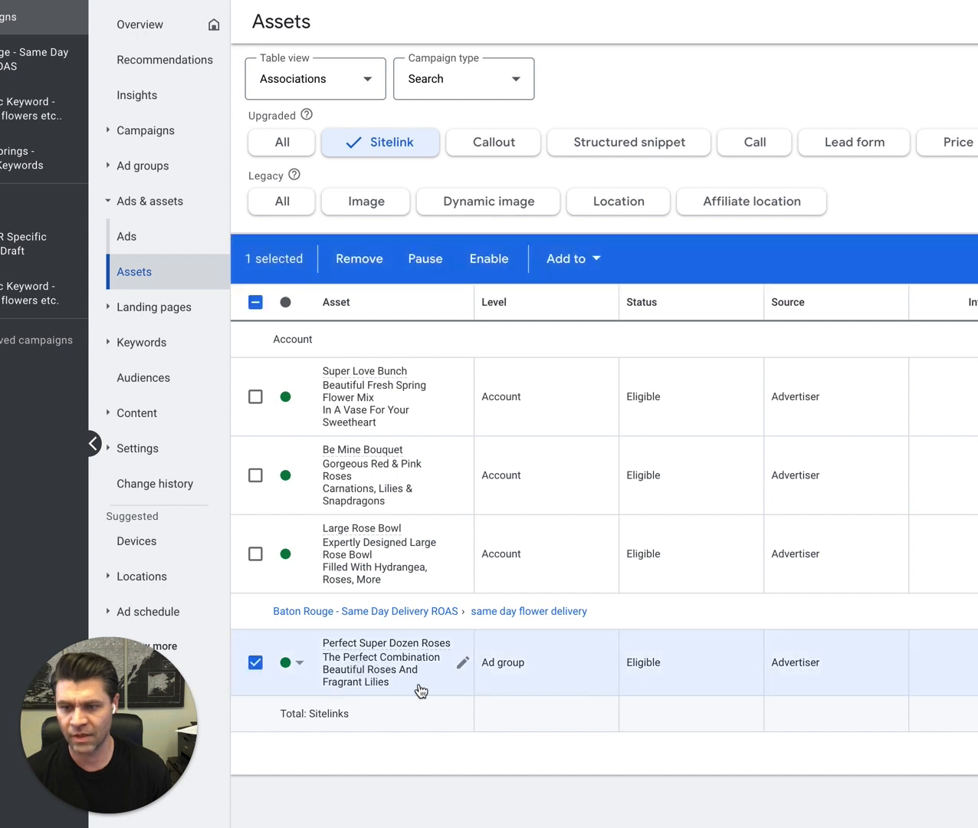
click(572, 259)
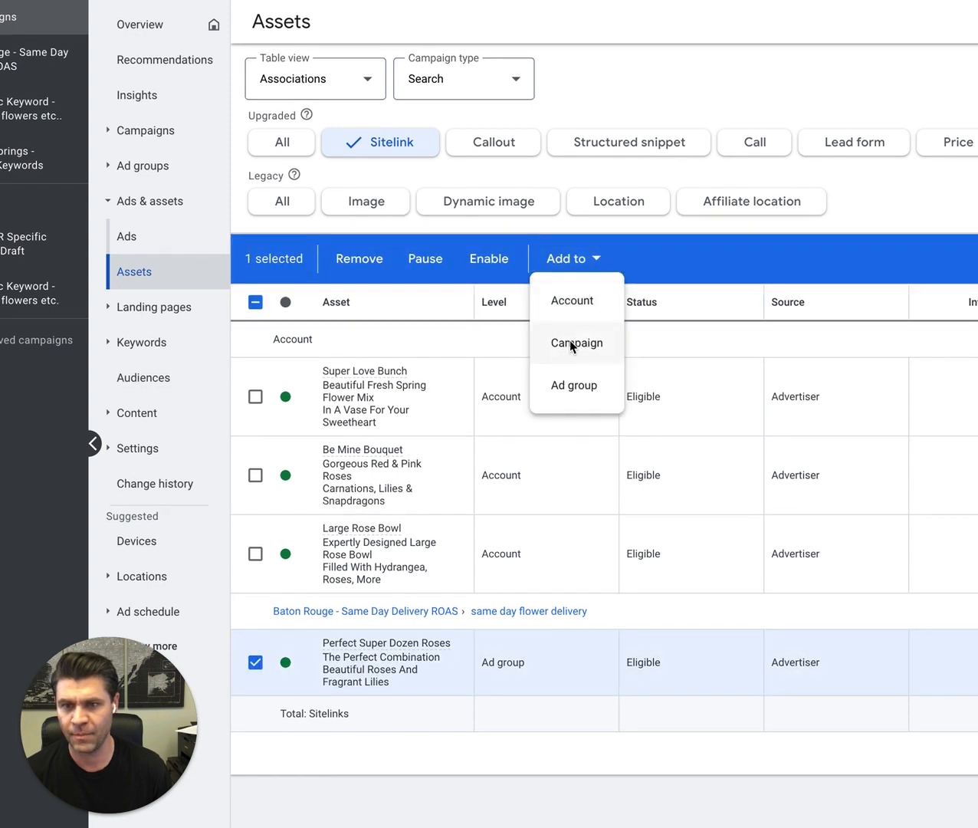
click(713, 435)
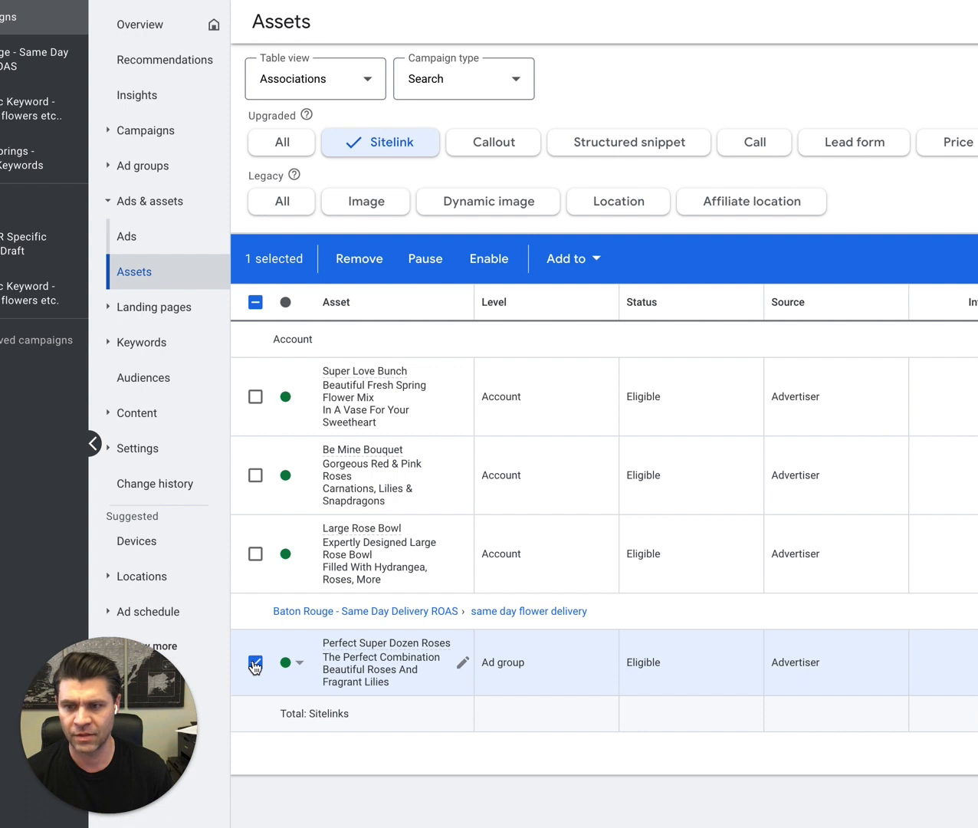
click(254, 662)
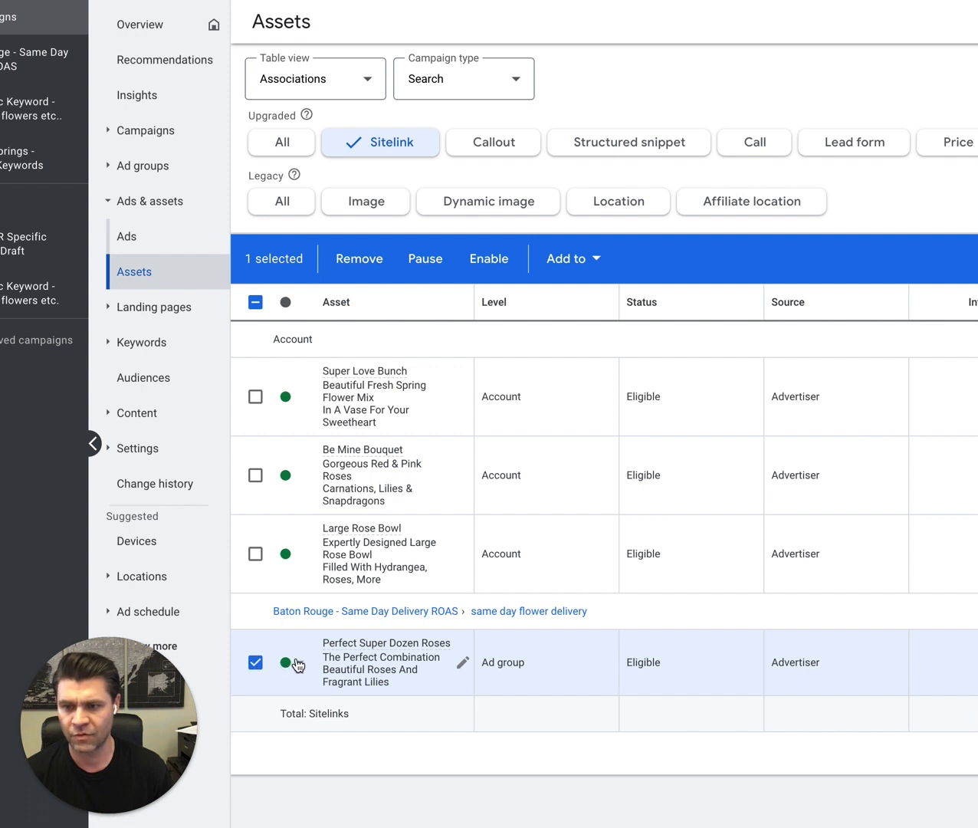
click(285, 663)
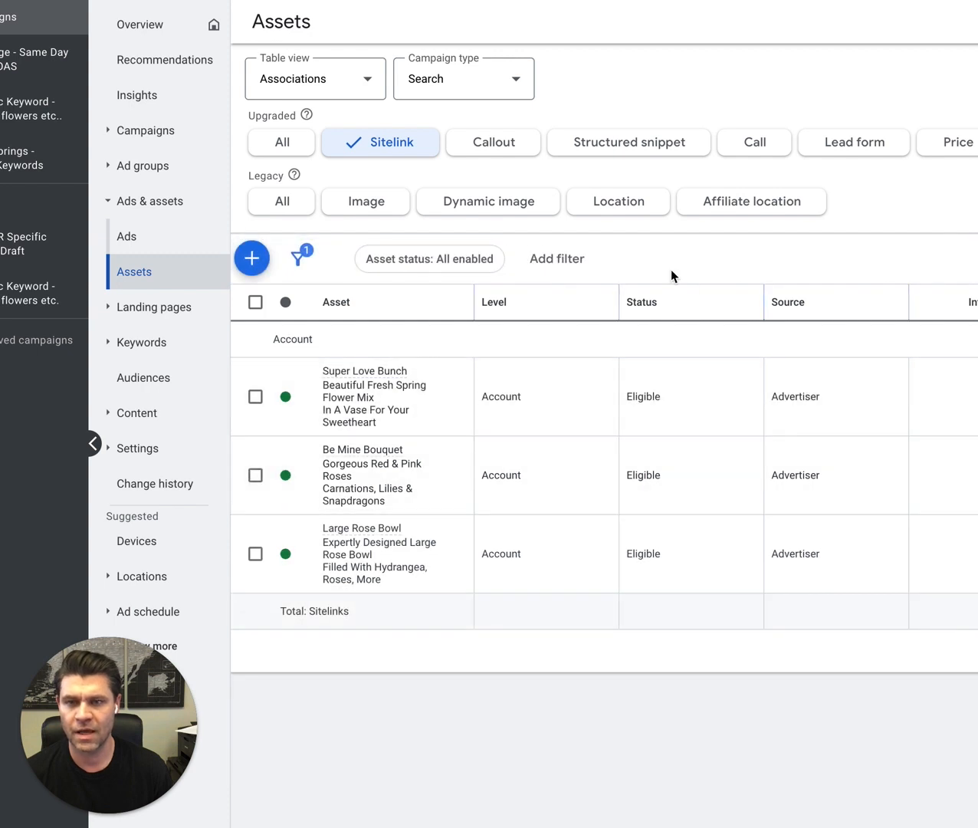
mouse_move(685, 266)
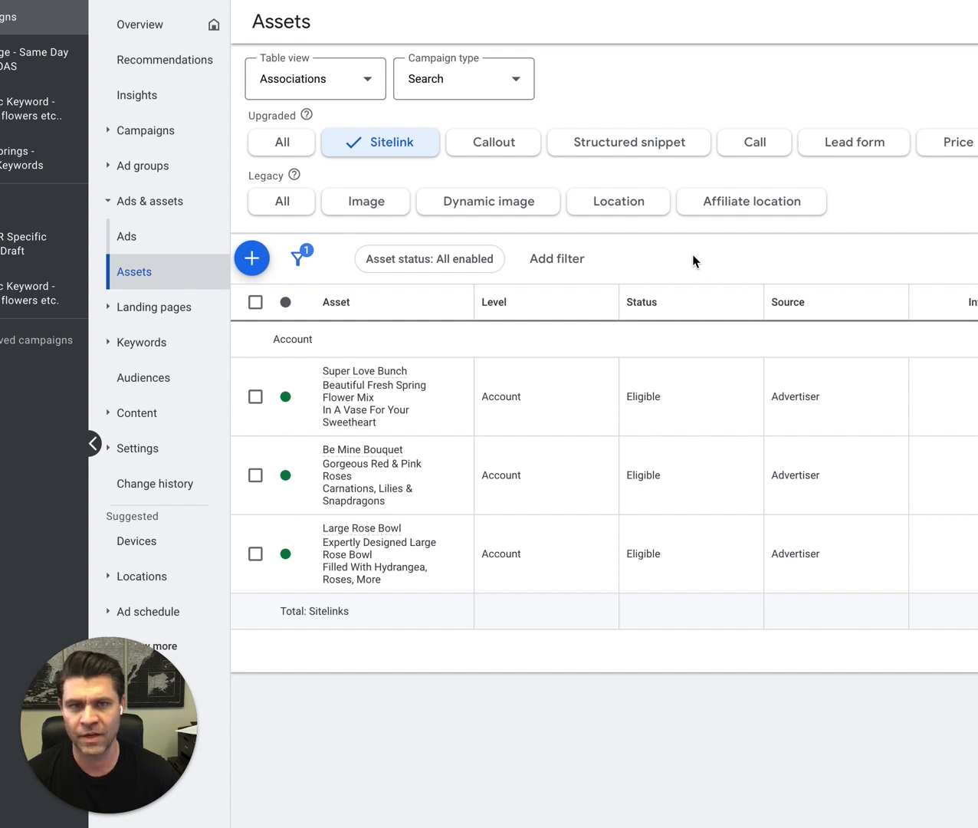
mouse_move(559, 310)
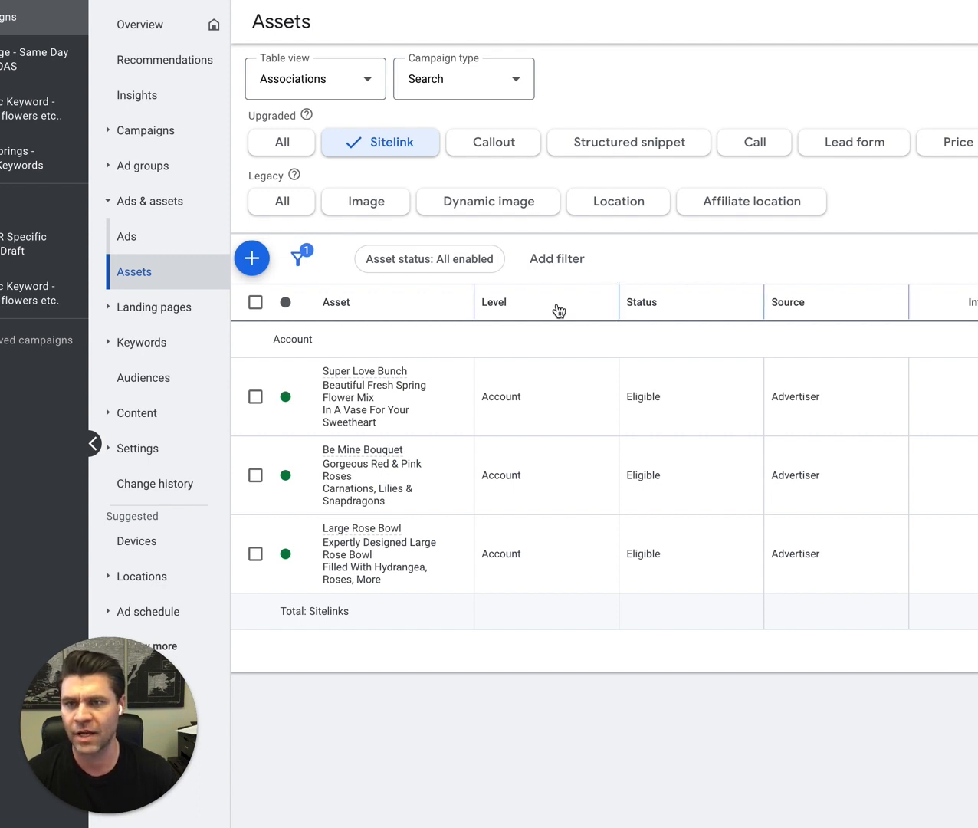